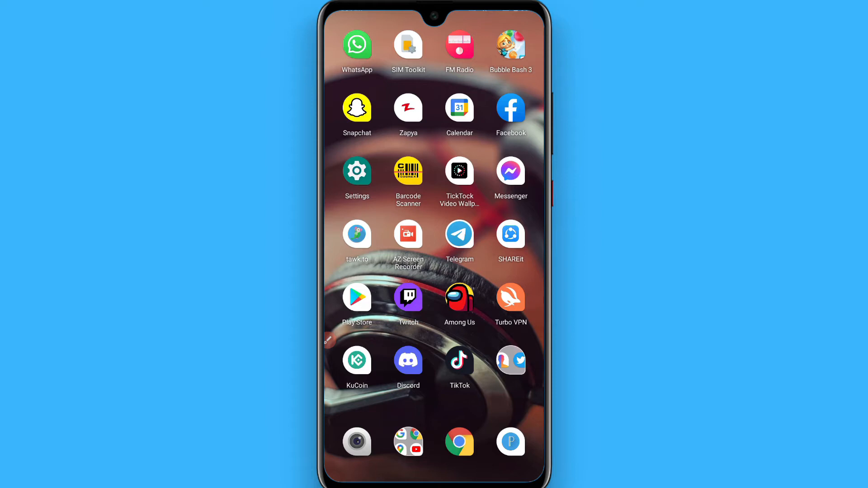
- Launch Messenger and long-press the Jul 10 conversation containing the Facebook story link
click(510, 170)
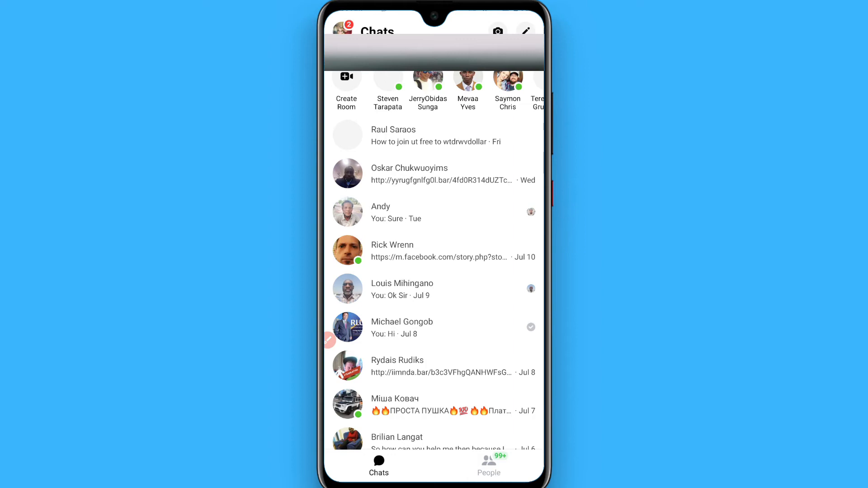
click(435, 250)
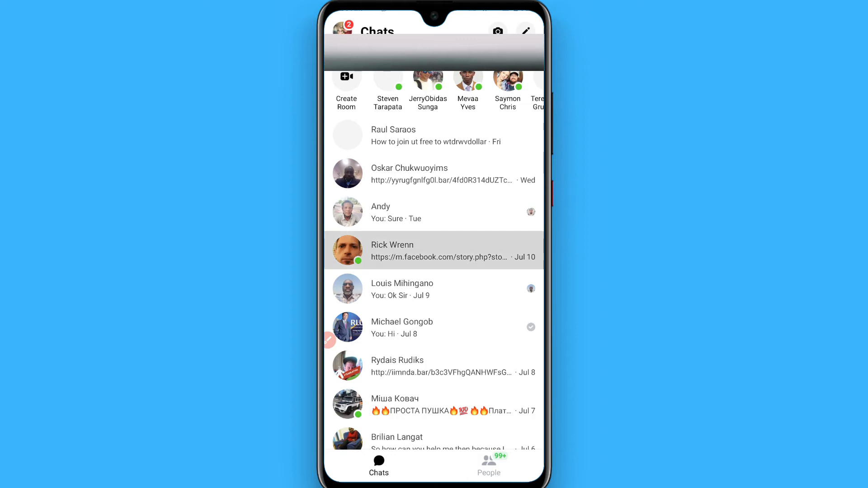